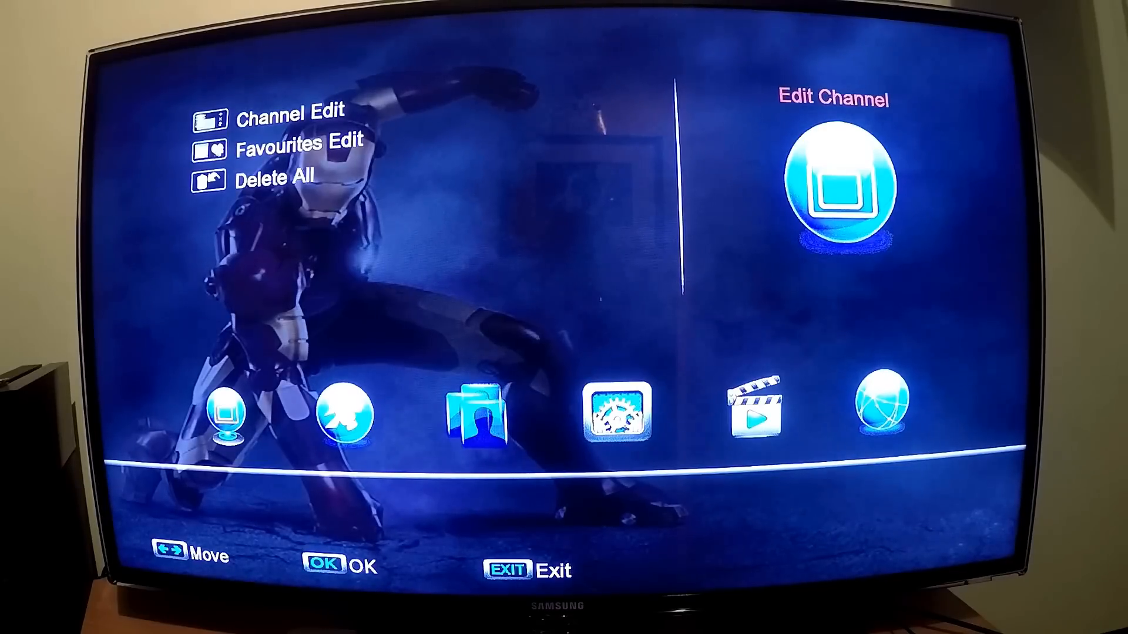
# Navigate from the main menu through Camds Setup to CCcam Client Setup.
pyautogui.press('Right')
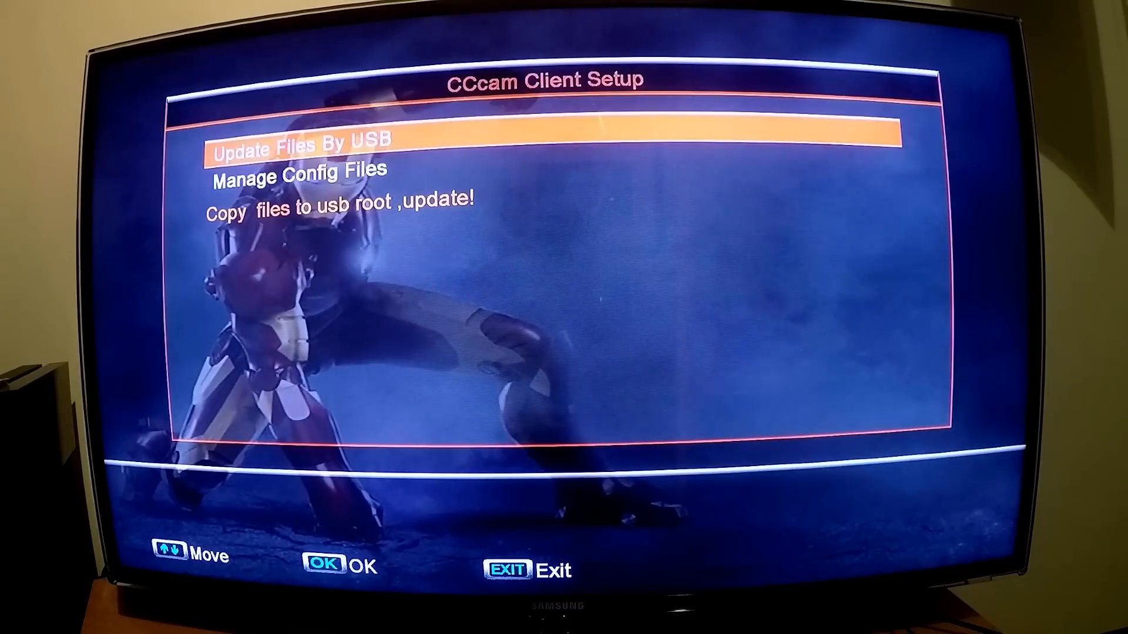
# Open CCcam.cfg under Manage Config Files and add a CCcam-protocol account.
pyautogui.press('Down')
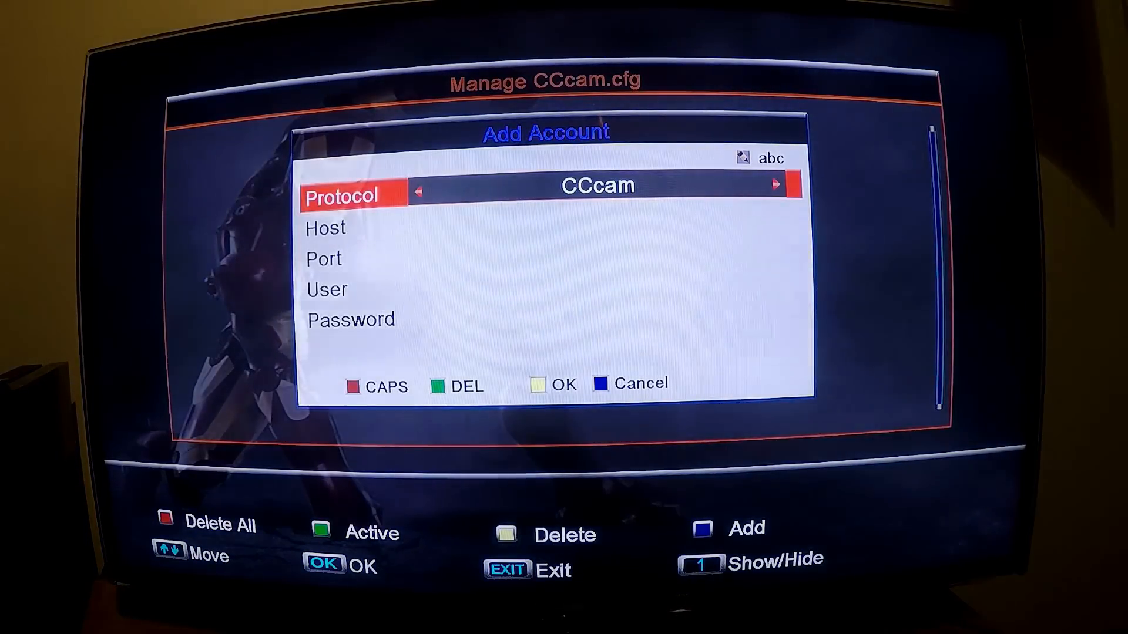
# Step through the Host, Port, User and Password fields and close the CCcam account form.
pyautogui.press('Down')
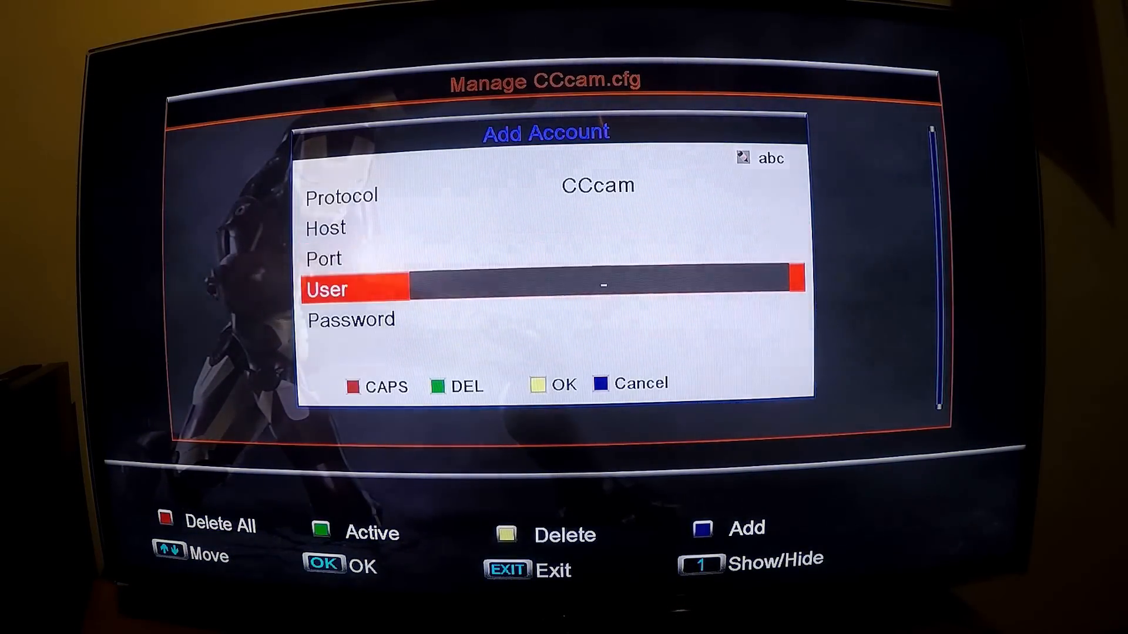
pyautogui.press('Down')
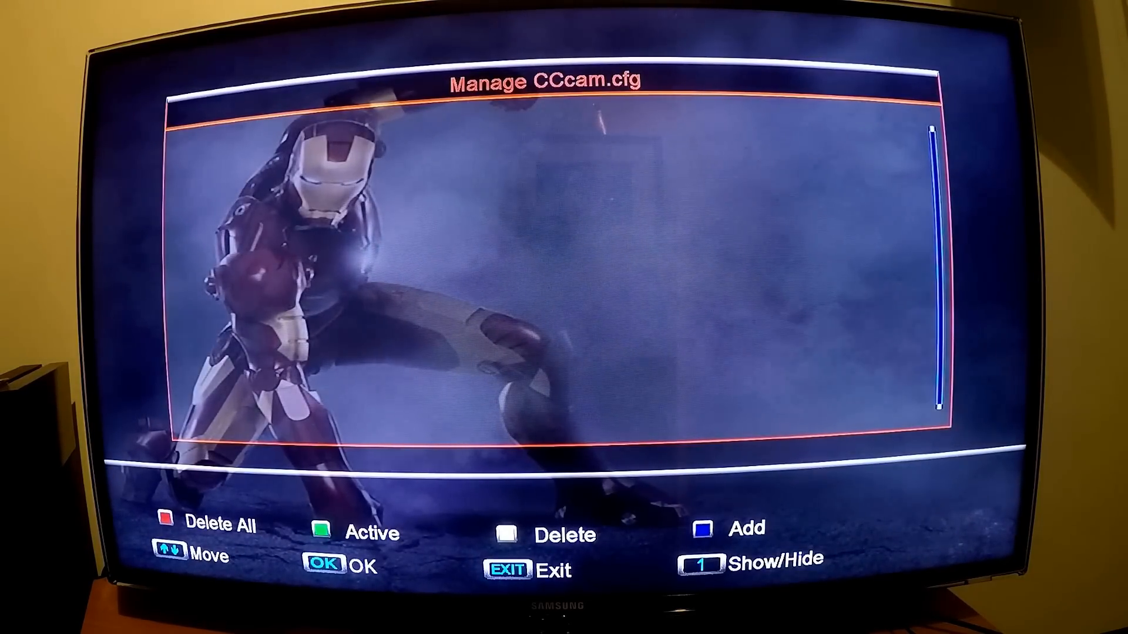
# Exit to Camds Setup and open newcamd.list under MGCamd Plug Setup's config files.
pyautogui.press('Exit')
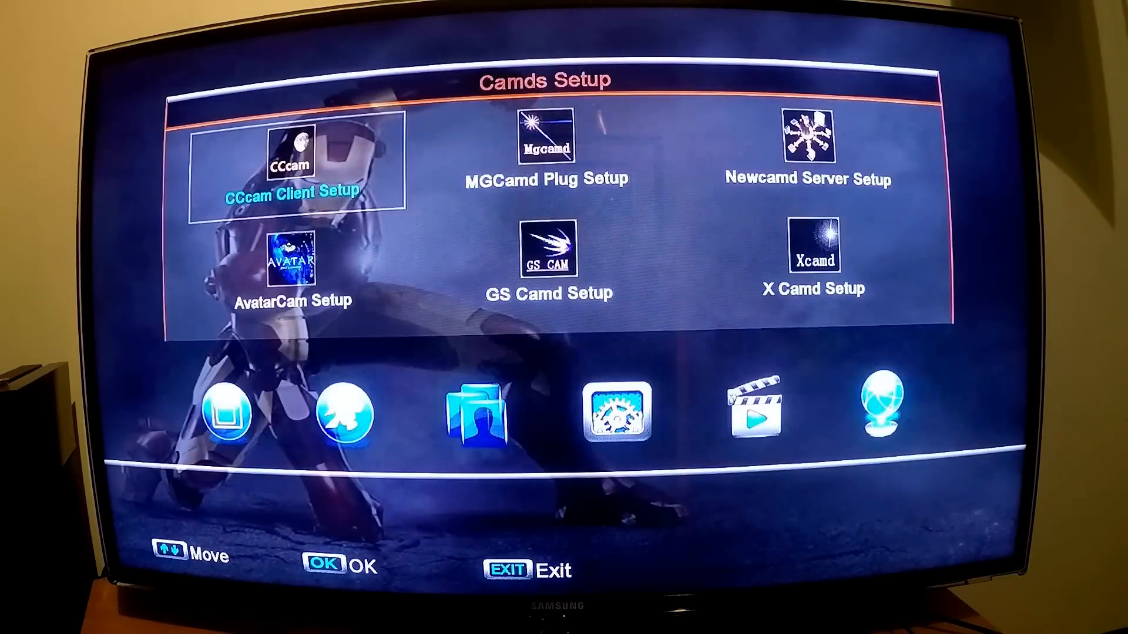
pyautogui.press('Exit')
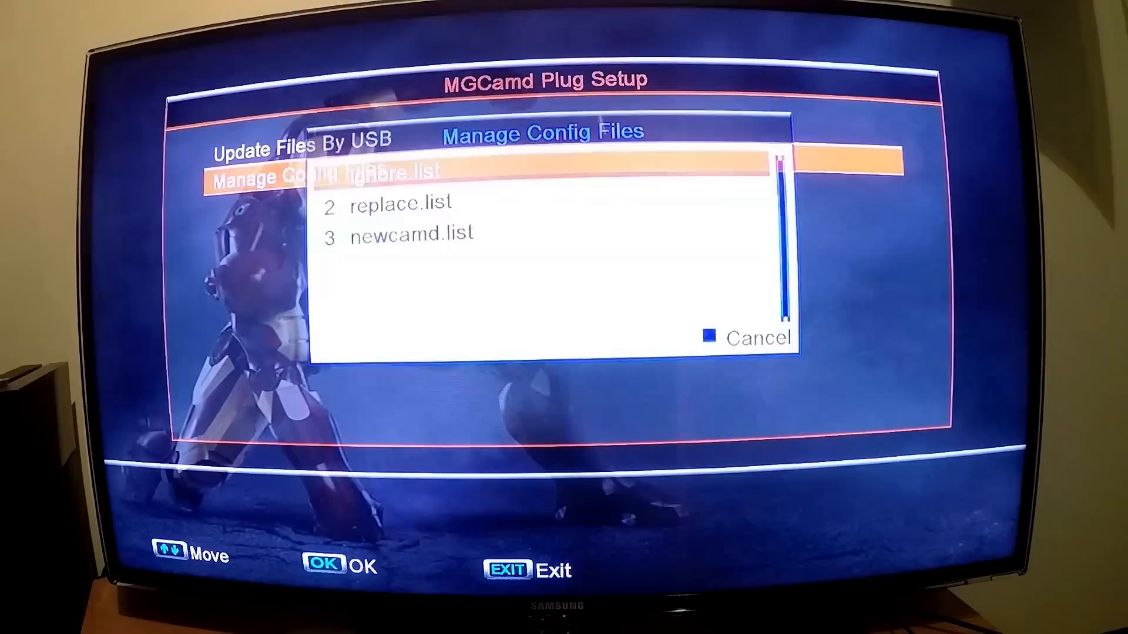
pyautogui.press('Down')
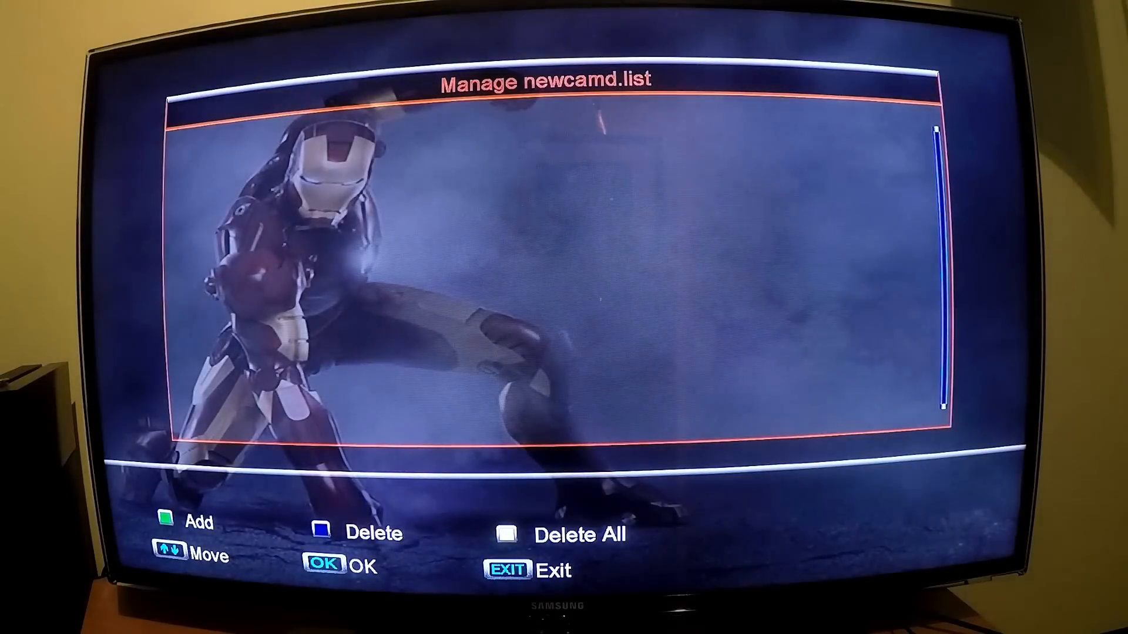
# Add a Single Account entry to newcamd.list and return to its empty Host field.
pyautogui.click(169, 521)
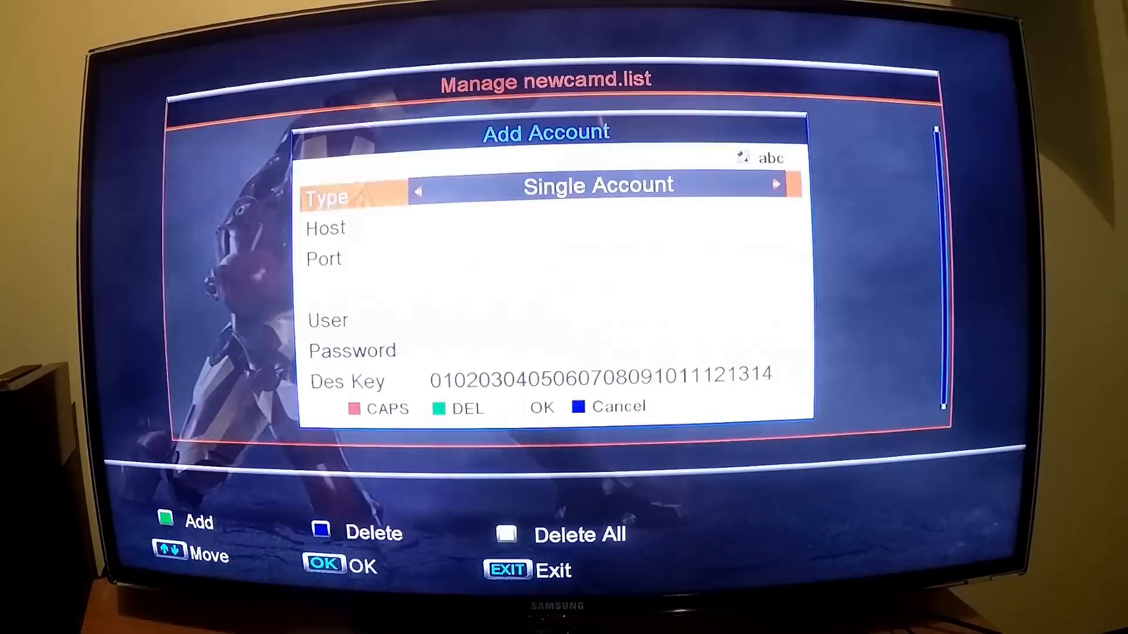
pyautogui.press('Down')
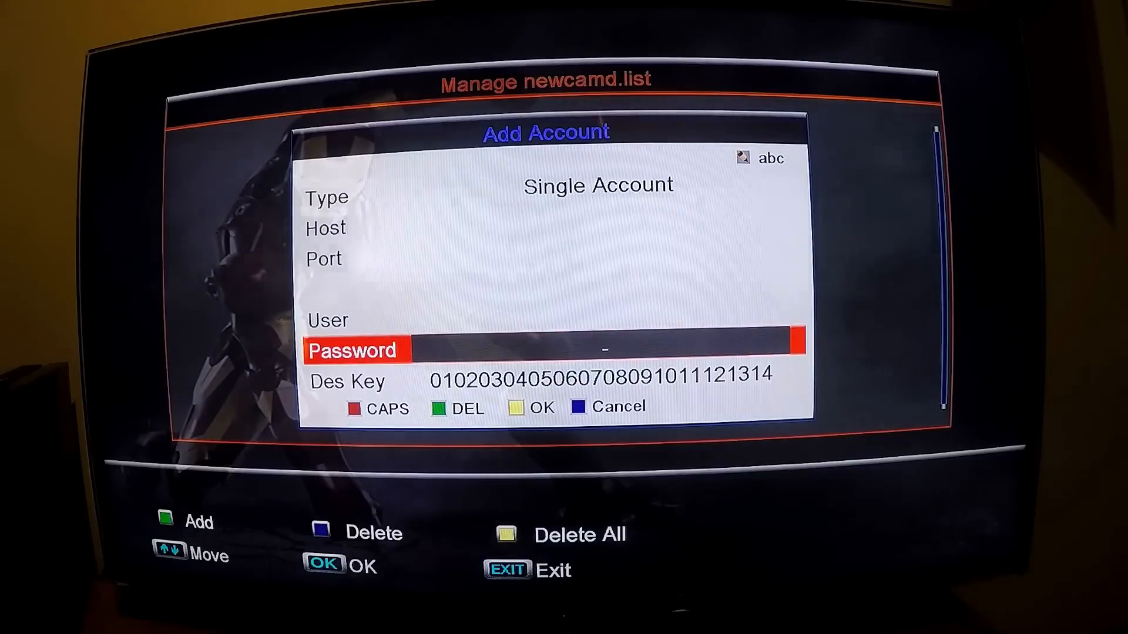
pyautogui.press('up')
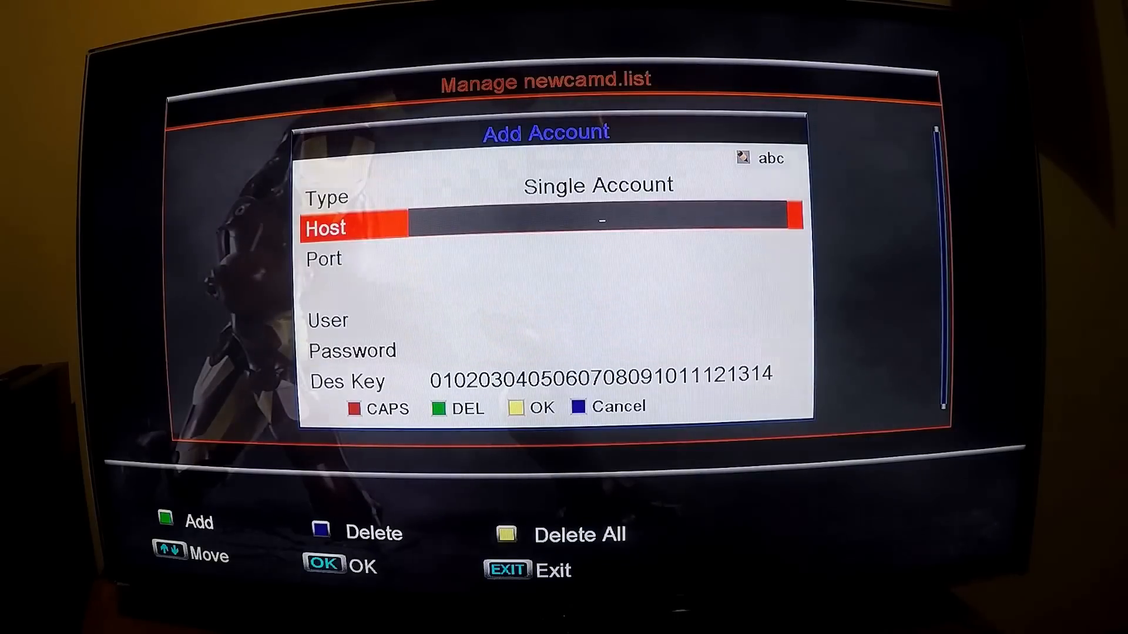